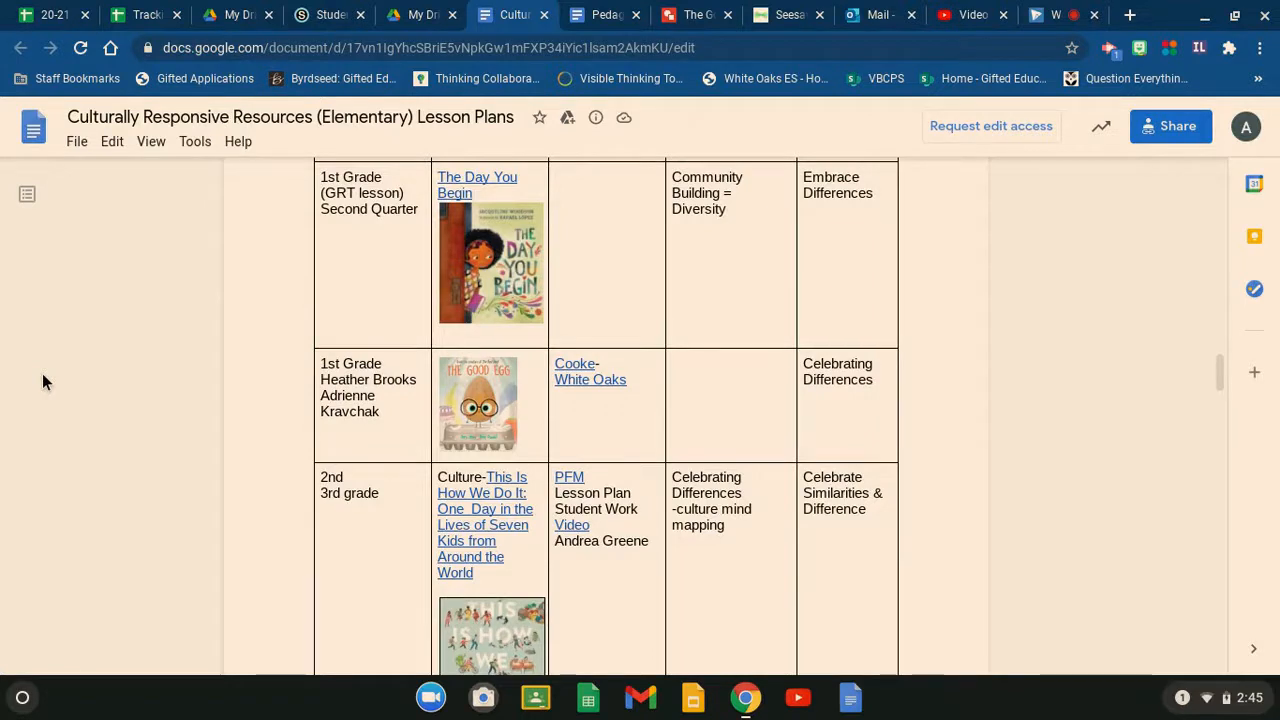
mouse_move(264, 178)
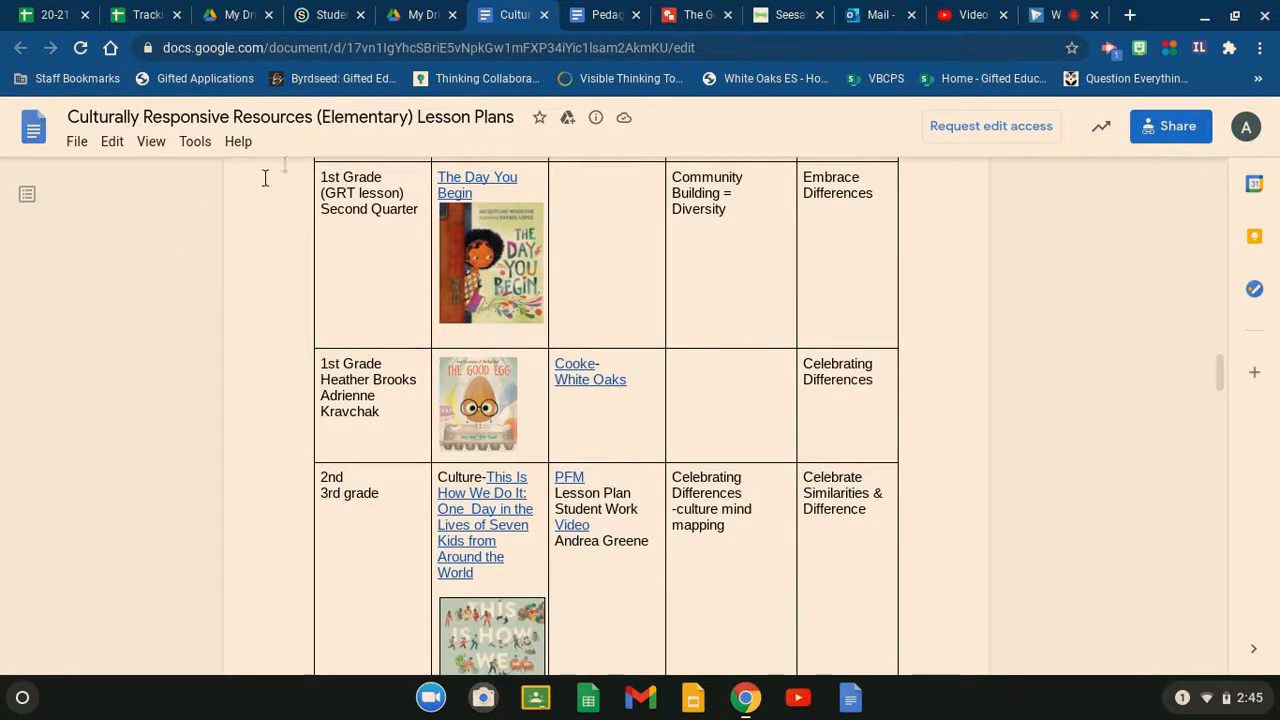
Bring up the Blank Pedagogical Flow Map lesson plan document
click(608, 16)
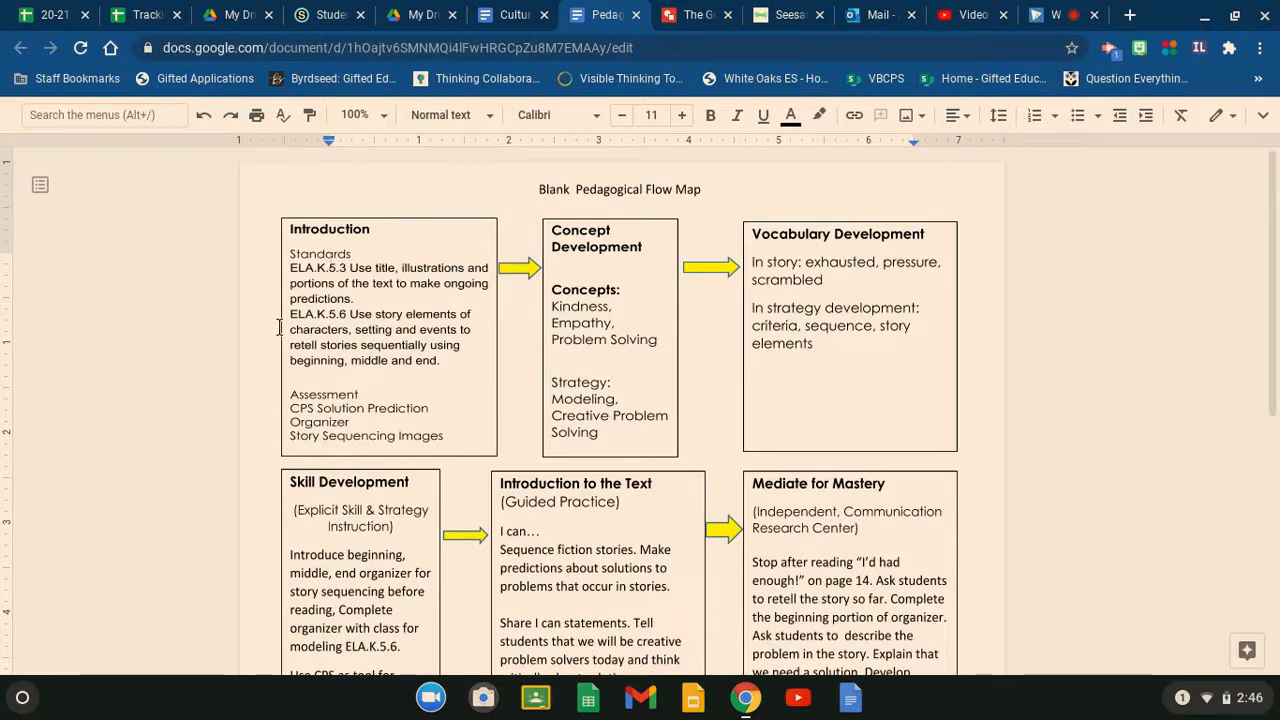
scroll(down, 3)
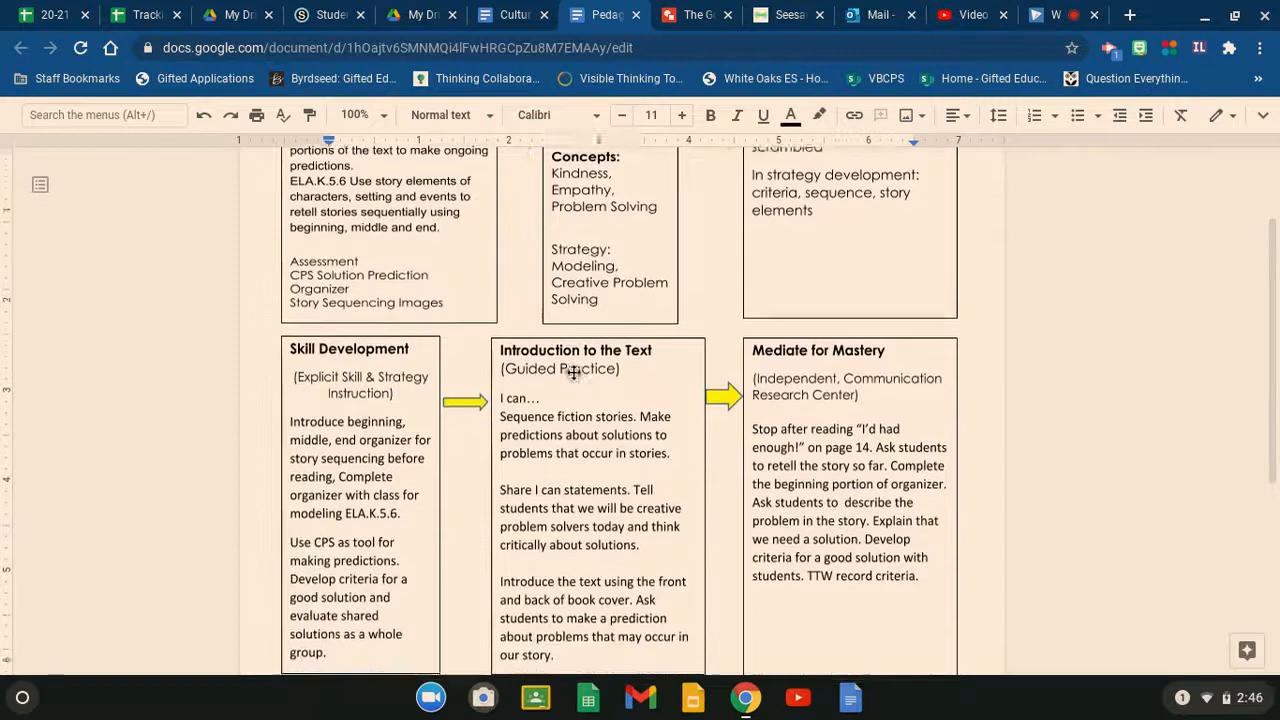
scroll(down, 3)
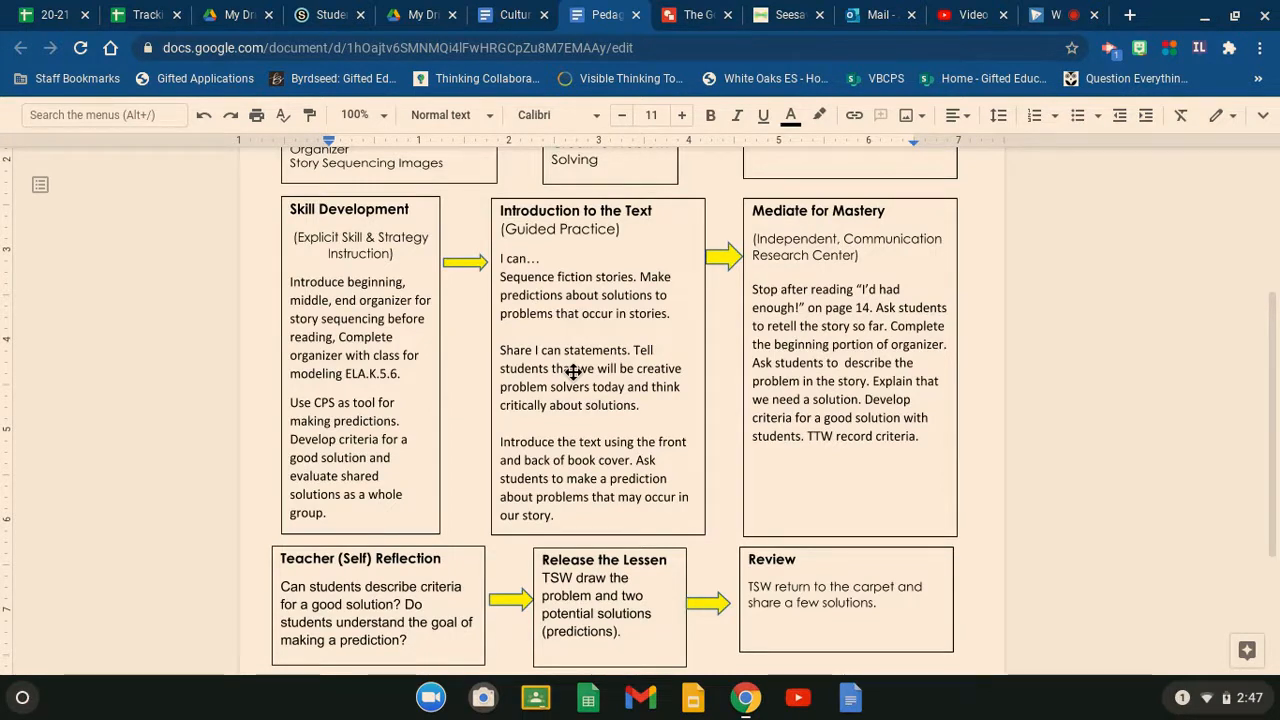
Review the rest of the flow map, then switch to the 'Solving Problems with The Good Egg' Seesaw activity
scroll(down, 3)
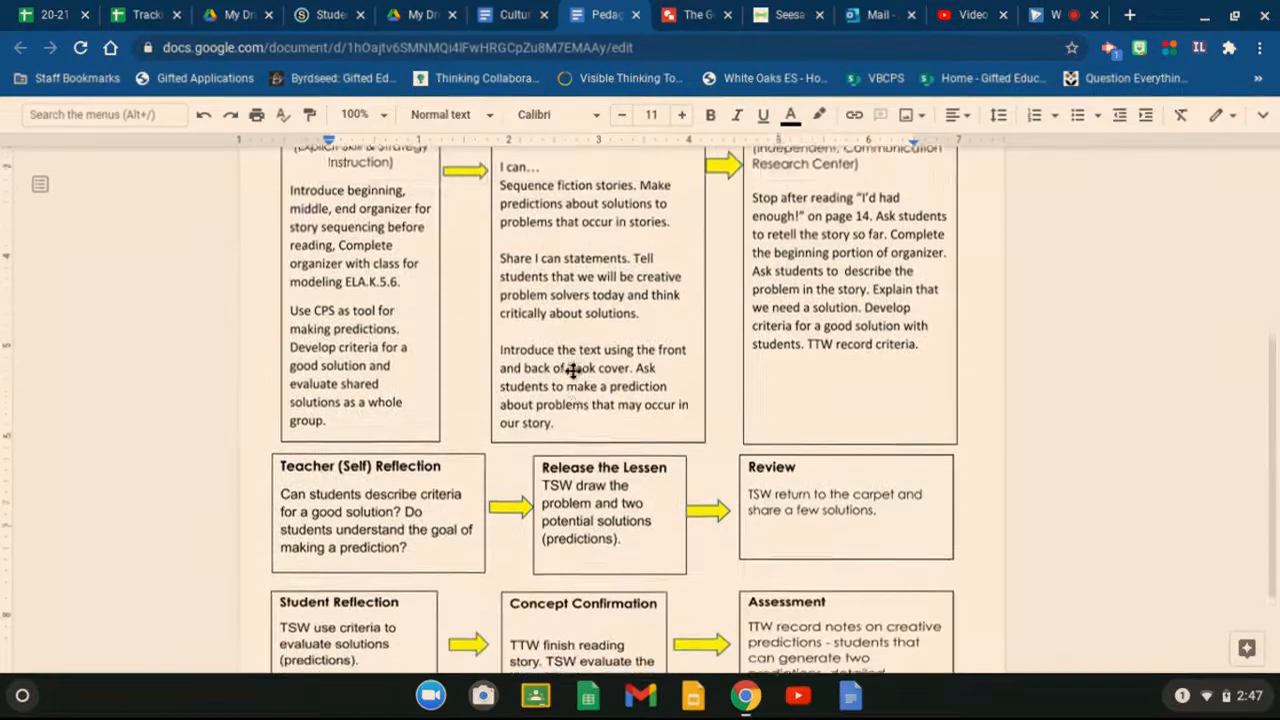
scroll(down, 3)
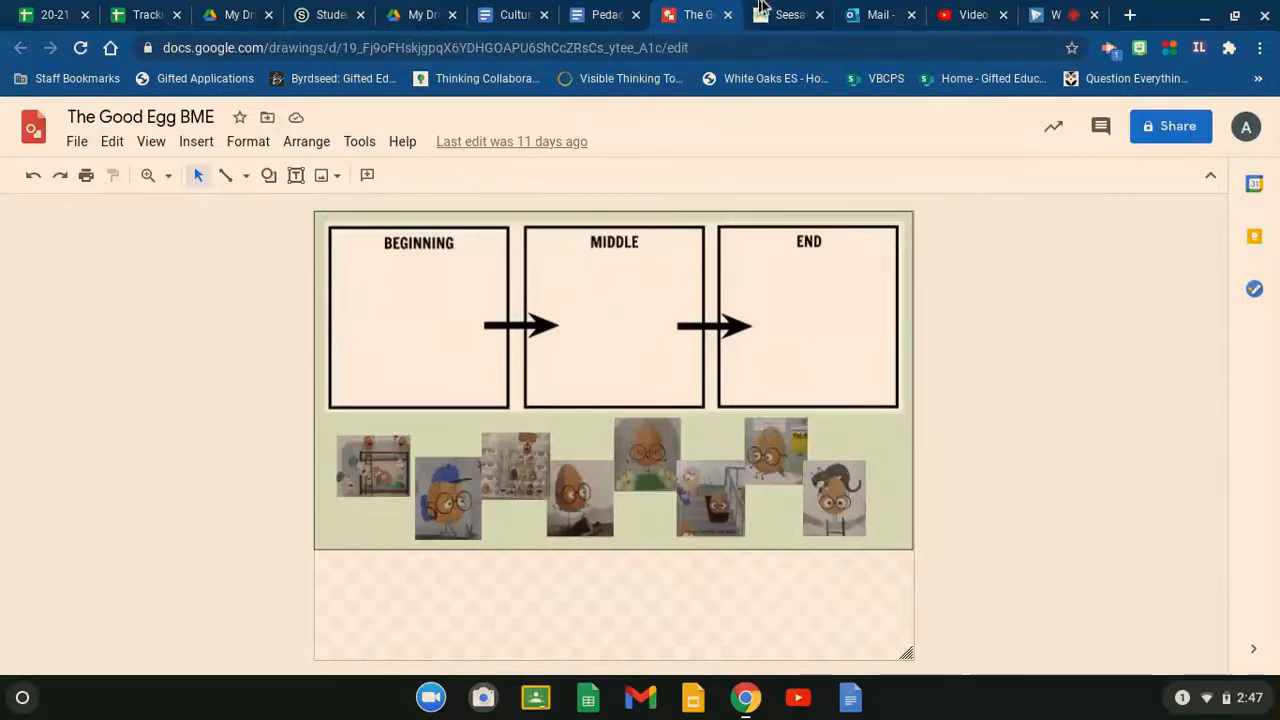
click(788, 14)
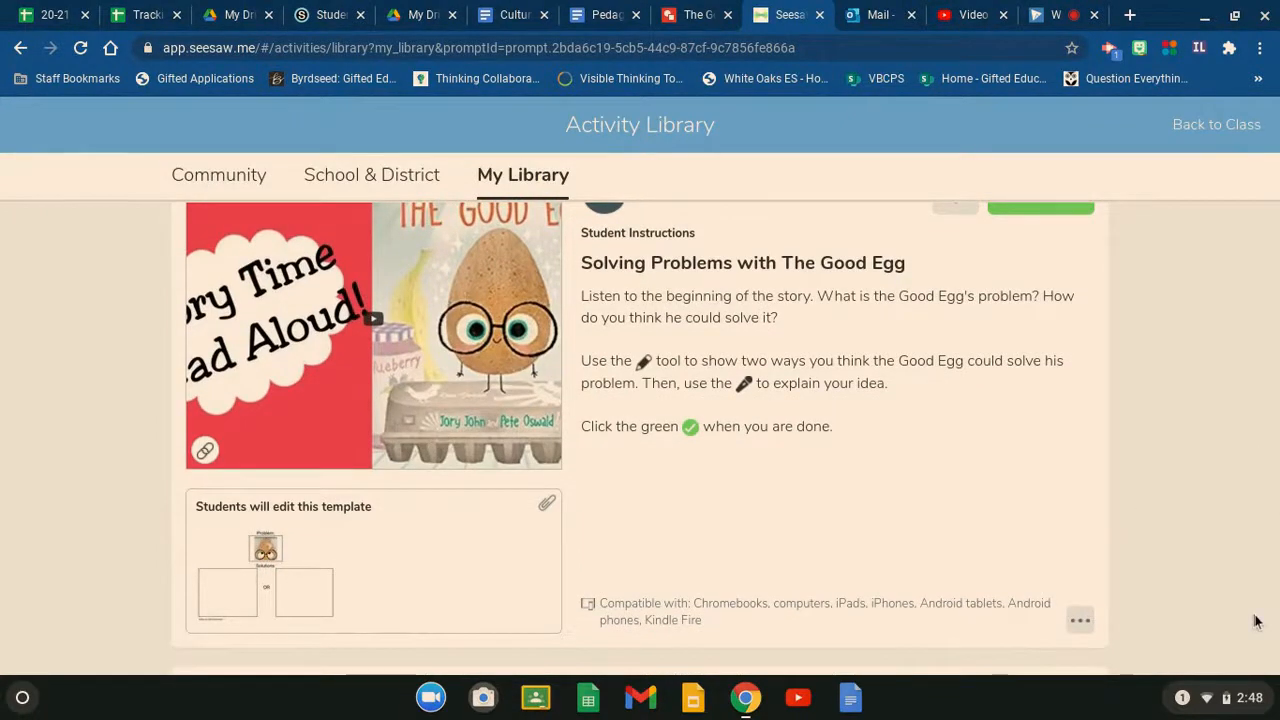
mouse_move(1252, 628)
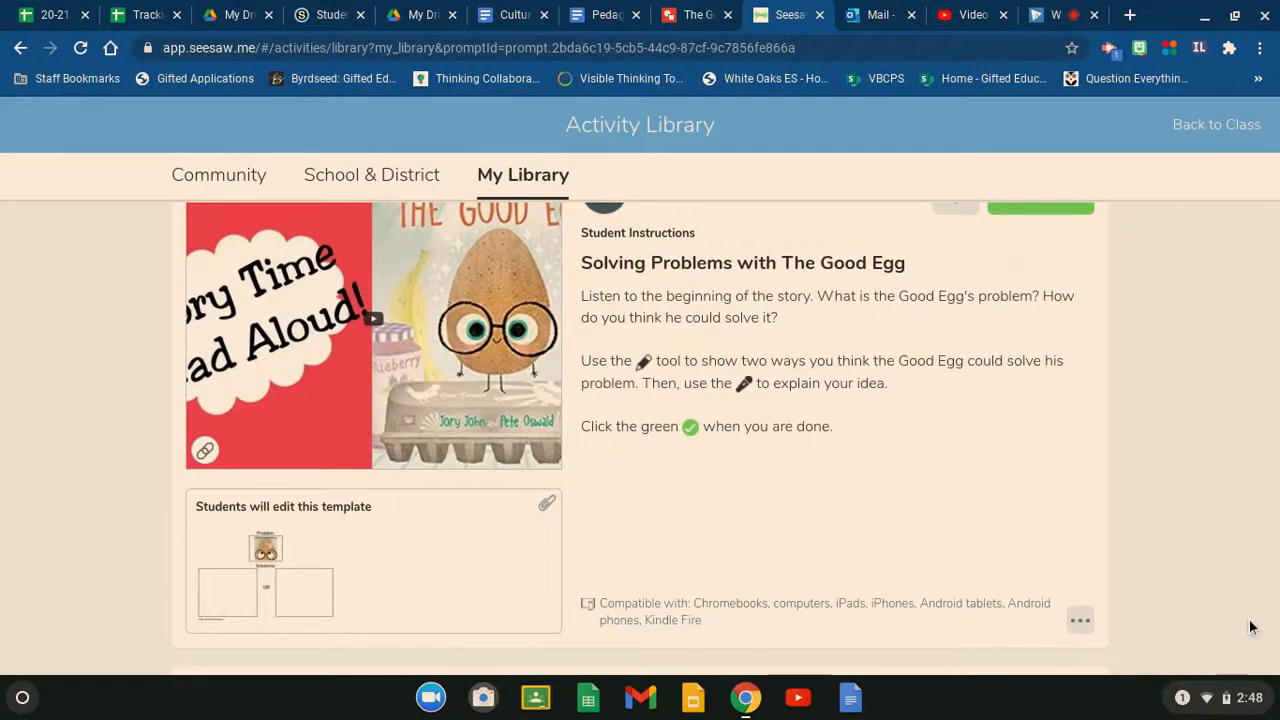